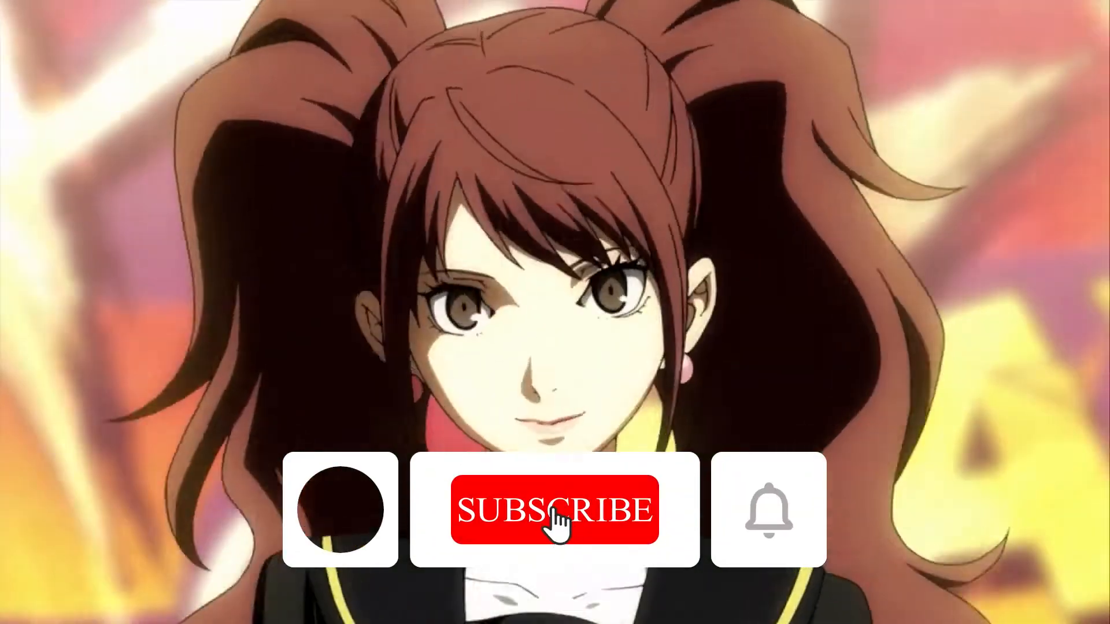
Bring up Crab Game's page from the Steam Library sidebar.
click(554, 510)
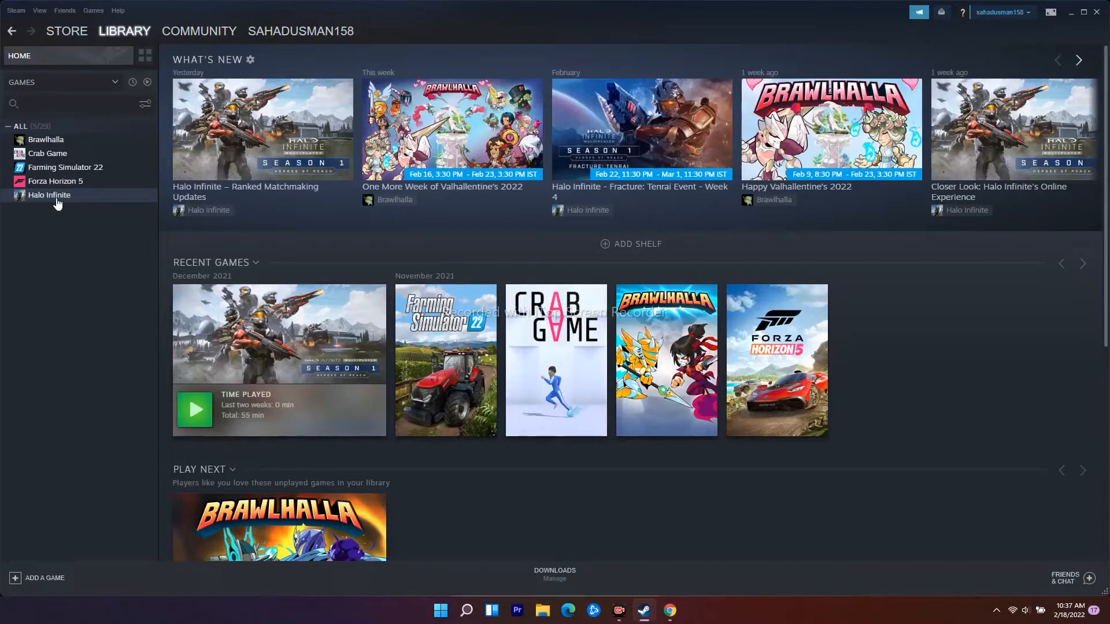
mouse_move(65, 166)
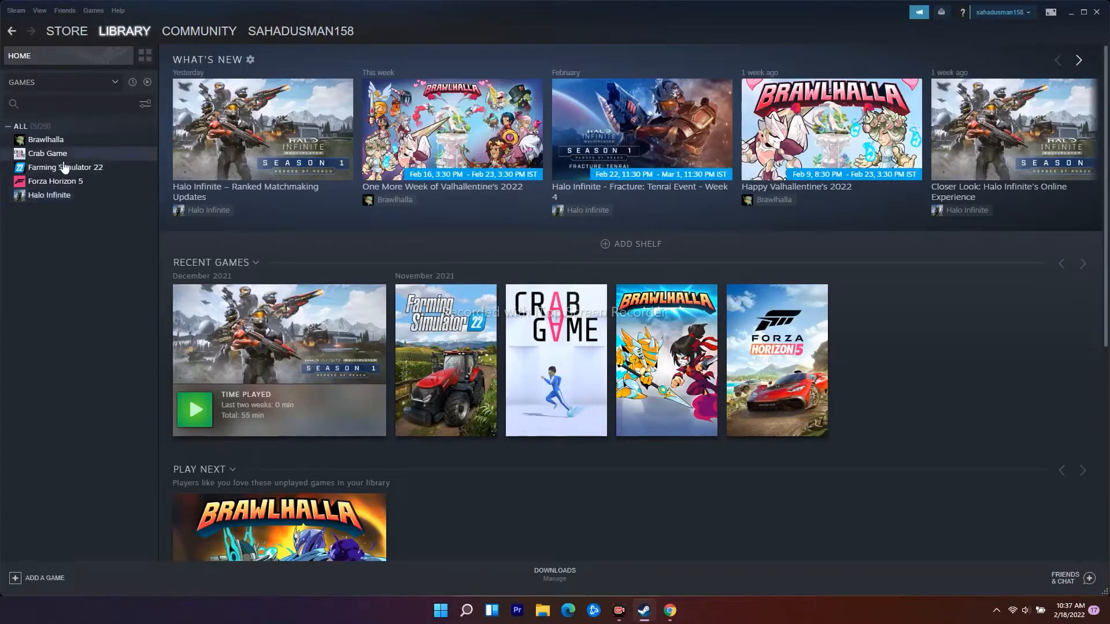
mouse_move(47, 154)
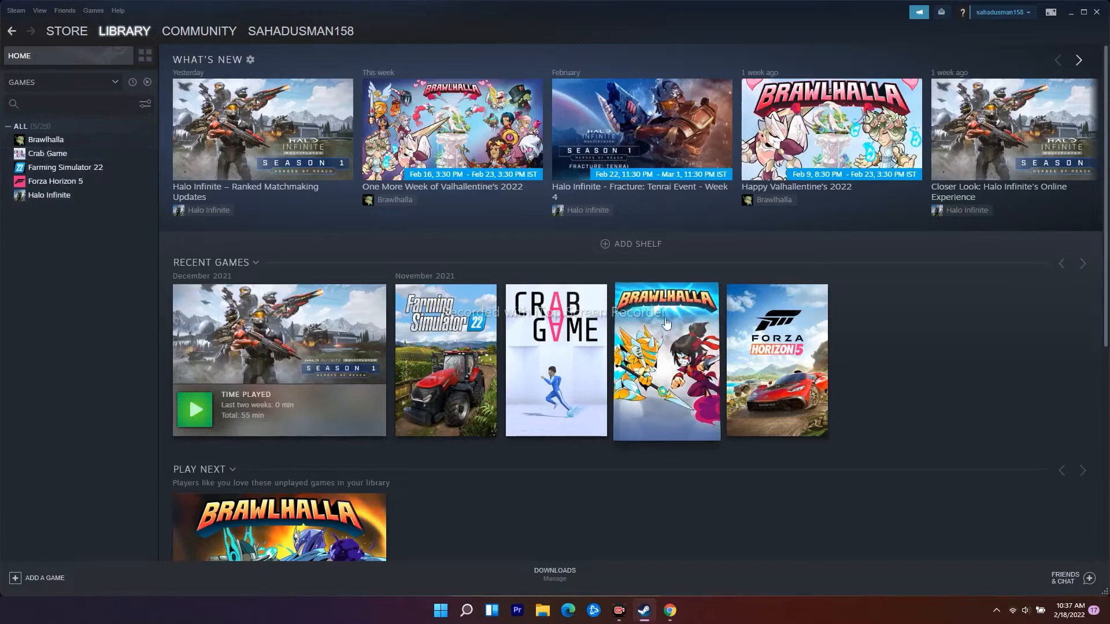
mouse_move(50, 194)
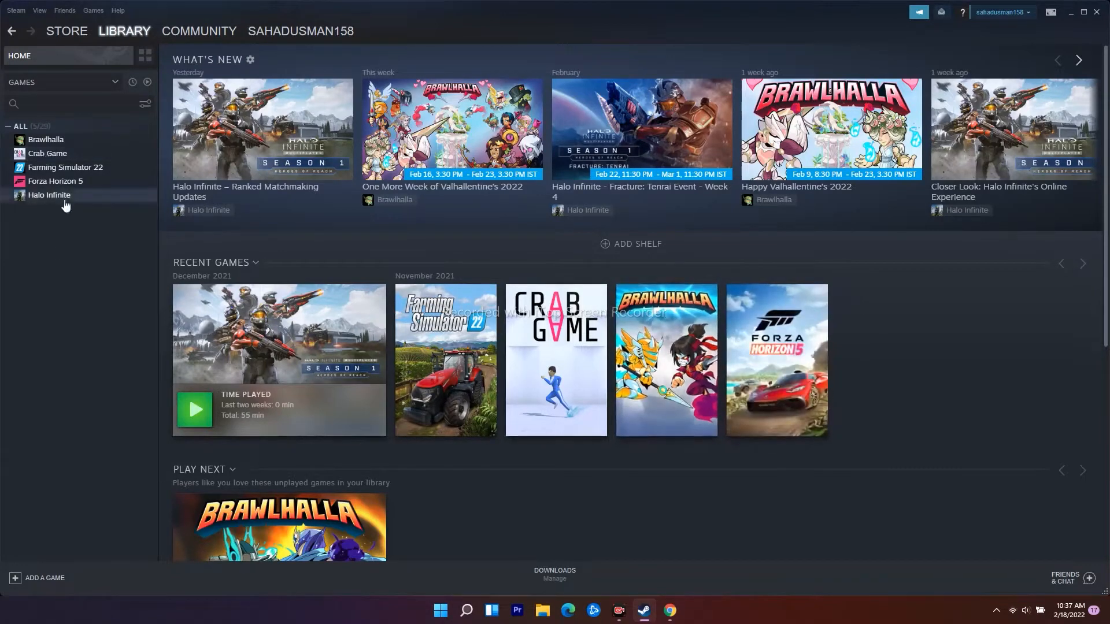
click(48, 154)
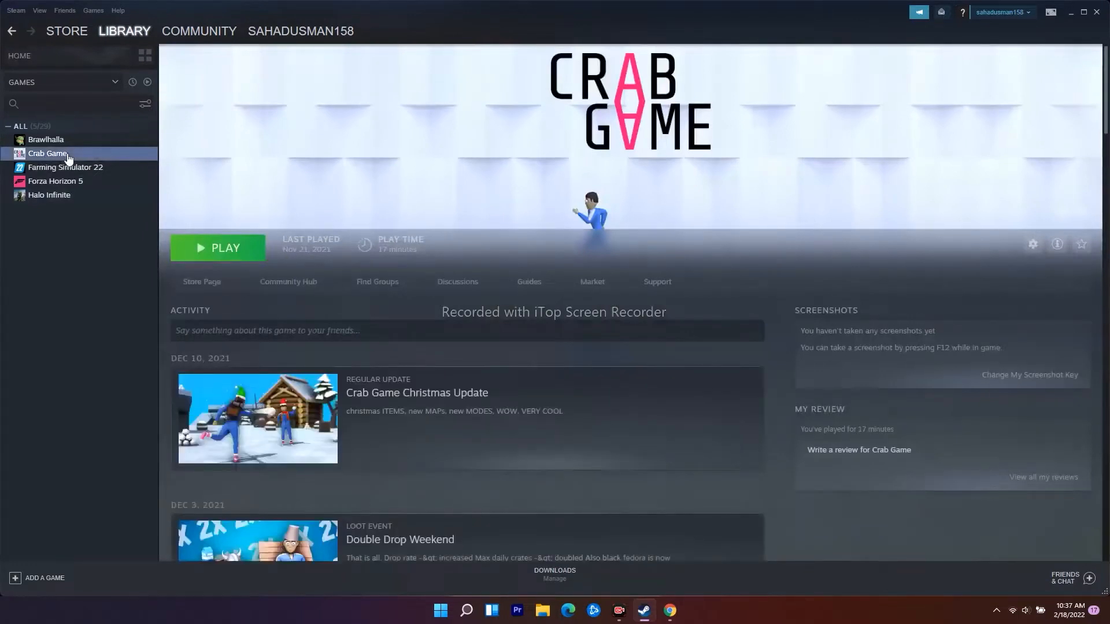
Verify the integrity of Crab Game's files from Properties > Local Files and dismiss the success result.
right_click(48, 153)
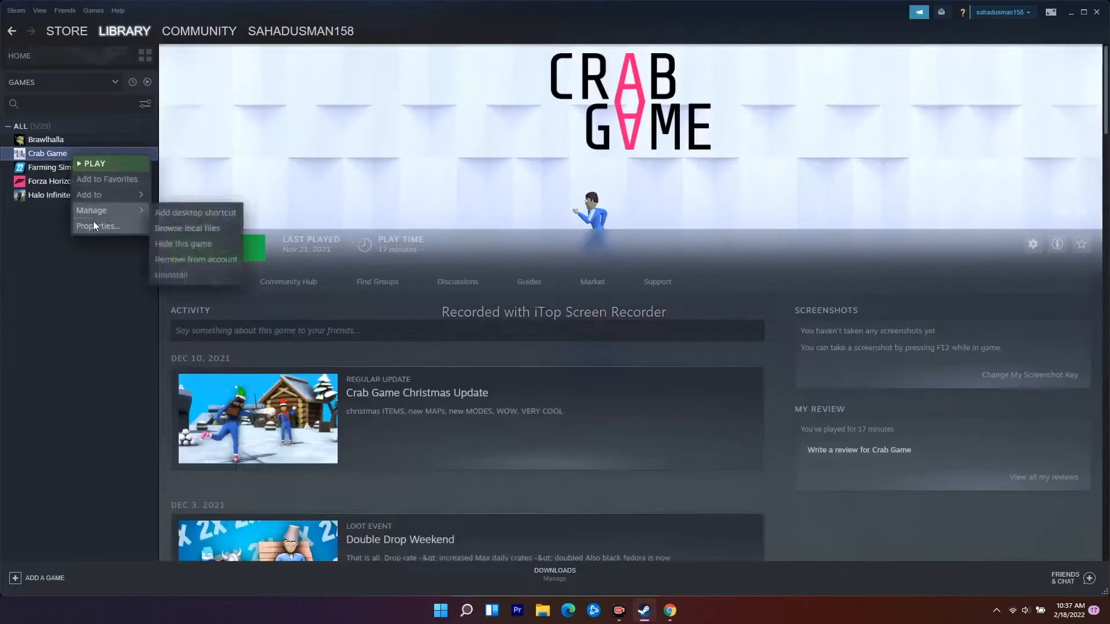
click(99, 225)
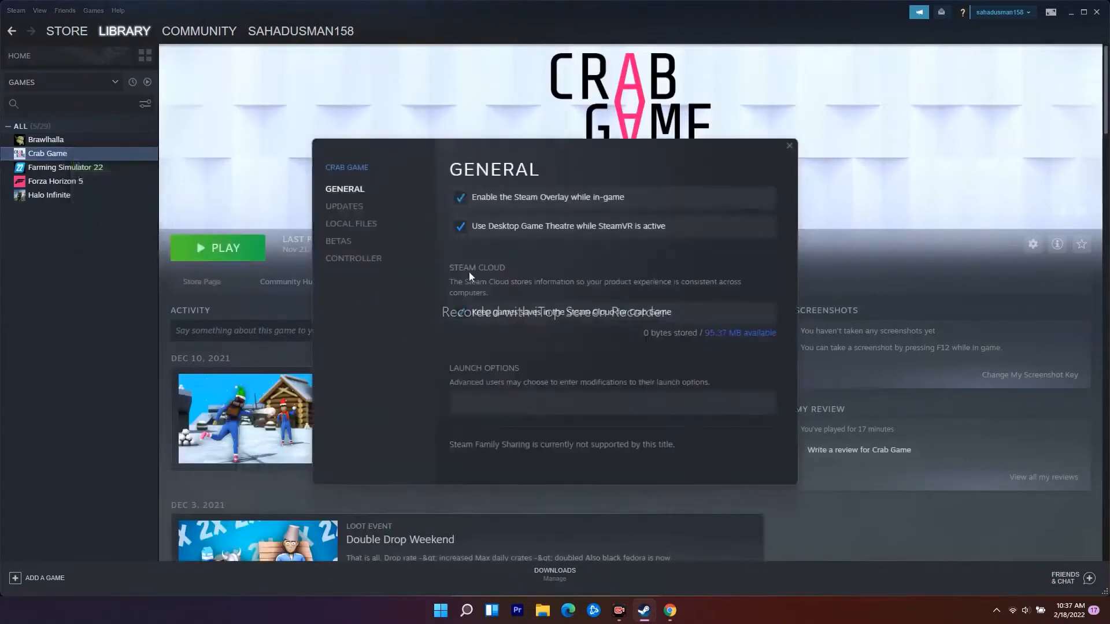
click(351, 223)
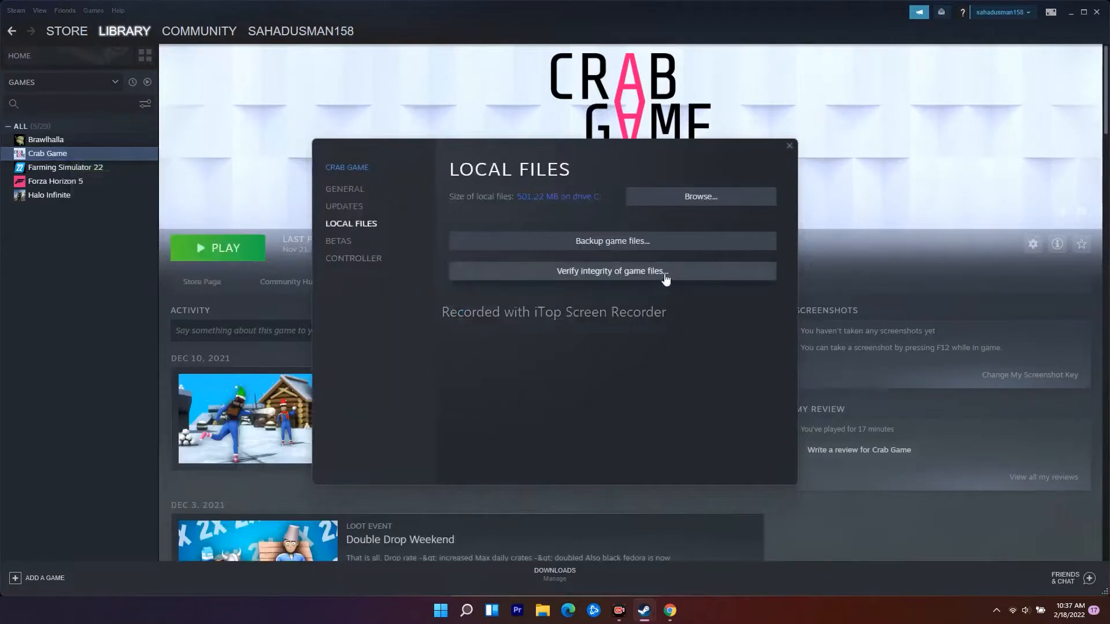
click(612, 271)
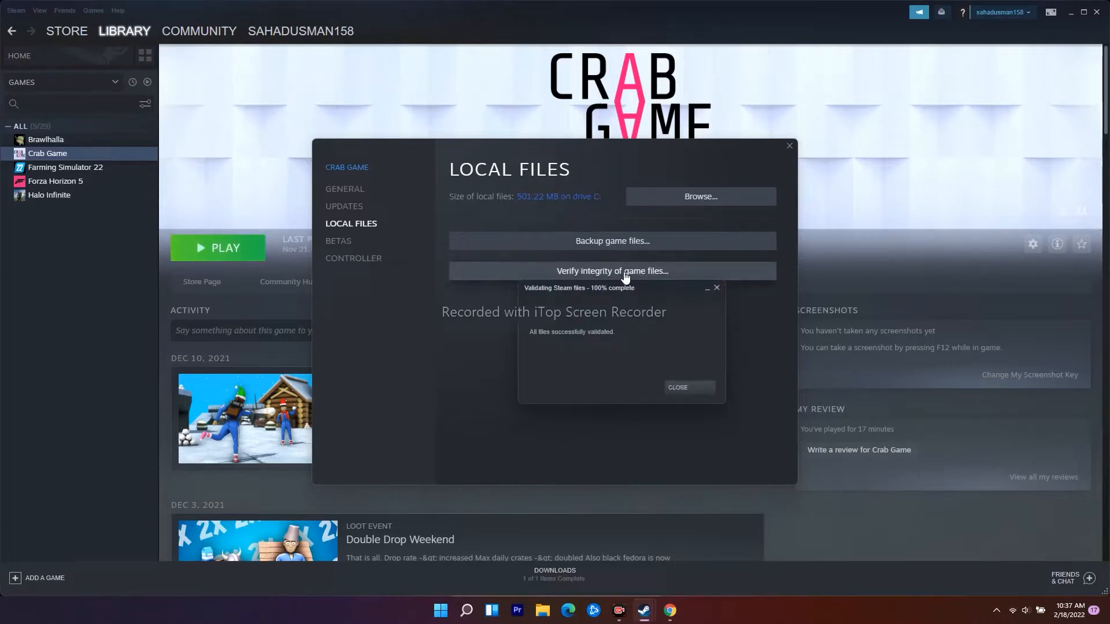
mouse_move(694, 295)
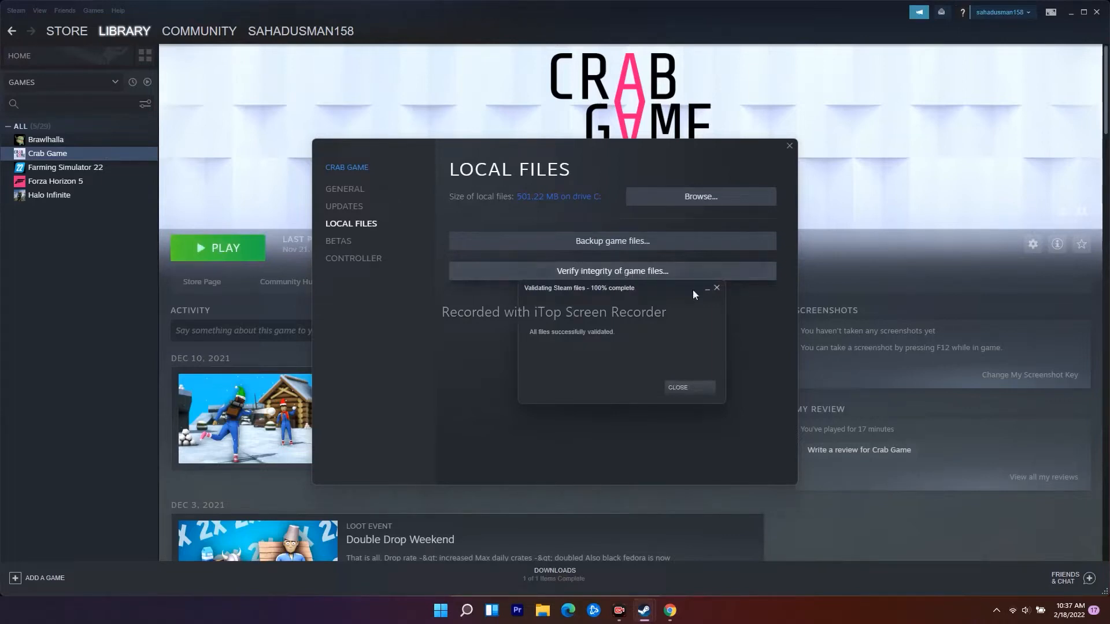
click(676, 387)
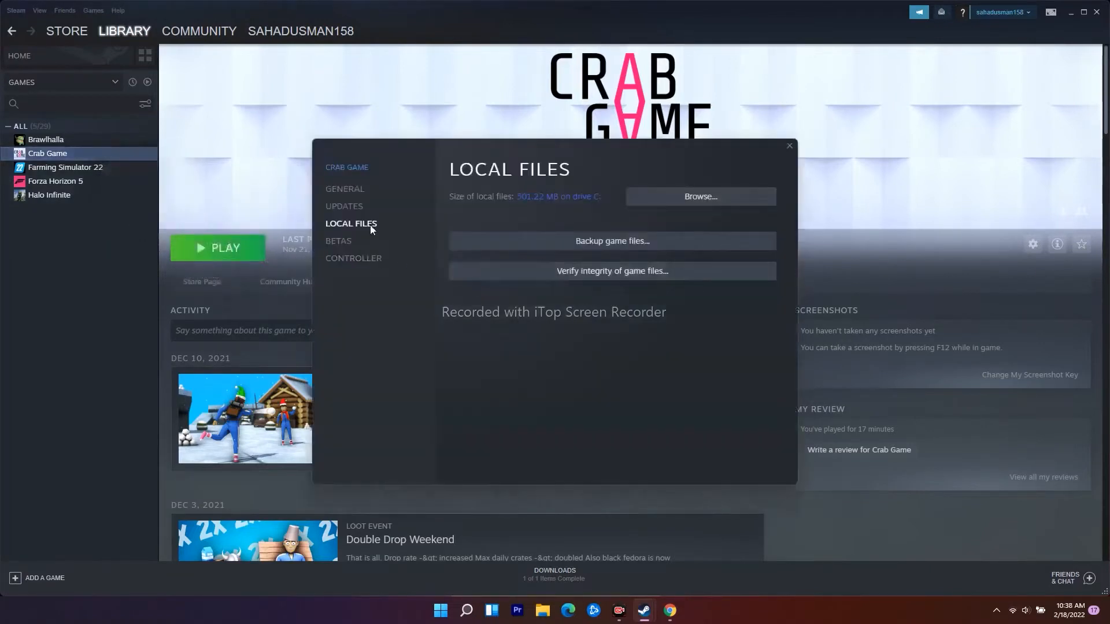
mouse_move(344, 206)
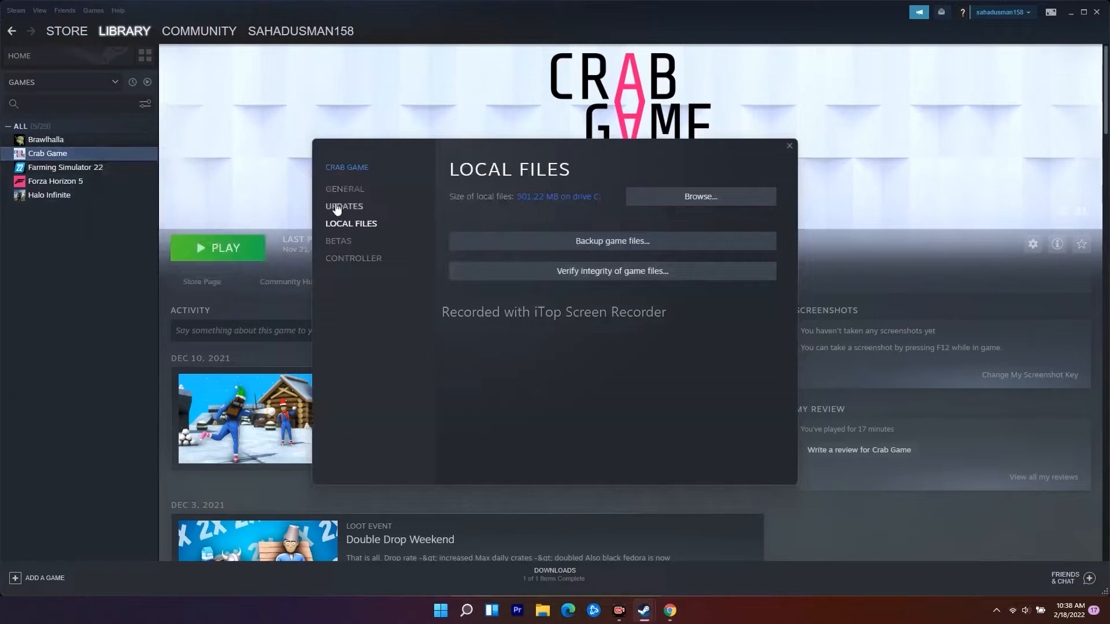
mouse_move(345, 190)
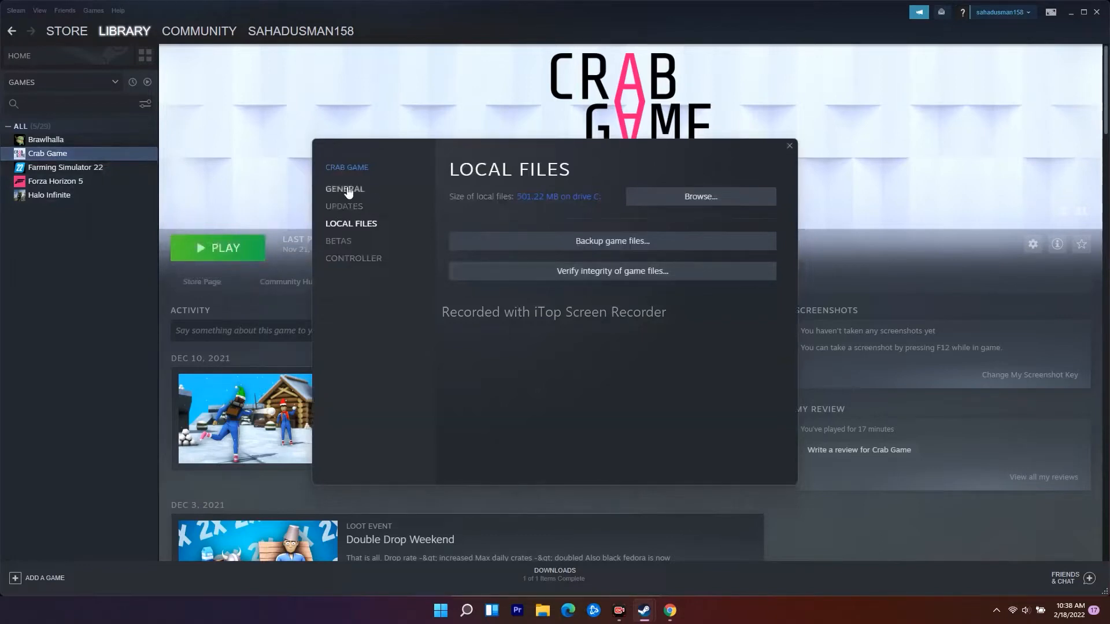
Enter '-full screen' in Crab Game's General launch options and close the properties.
click(345, 189)
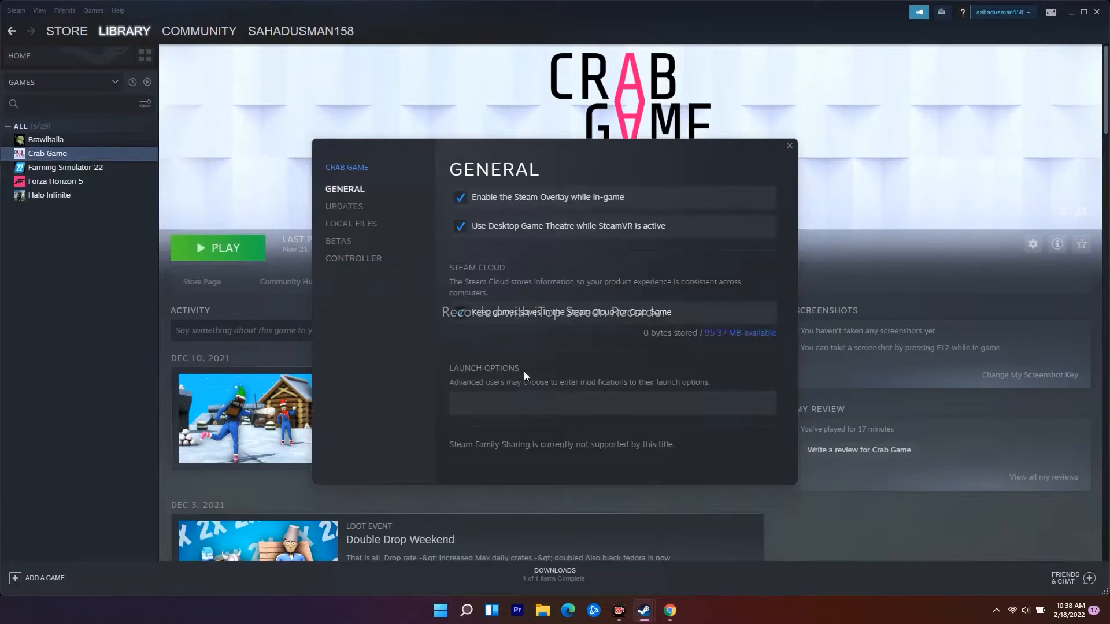
mouse_move(545, 375)
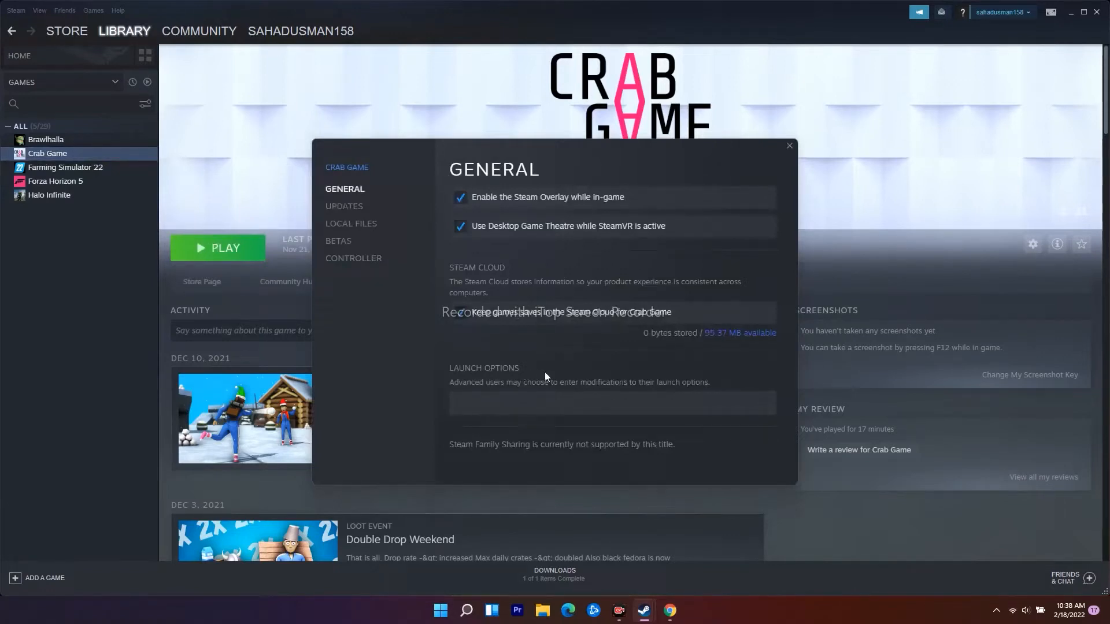
click(494, 402)
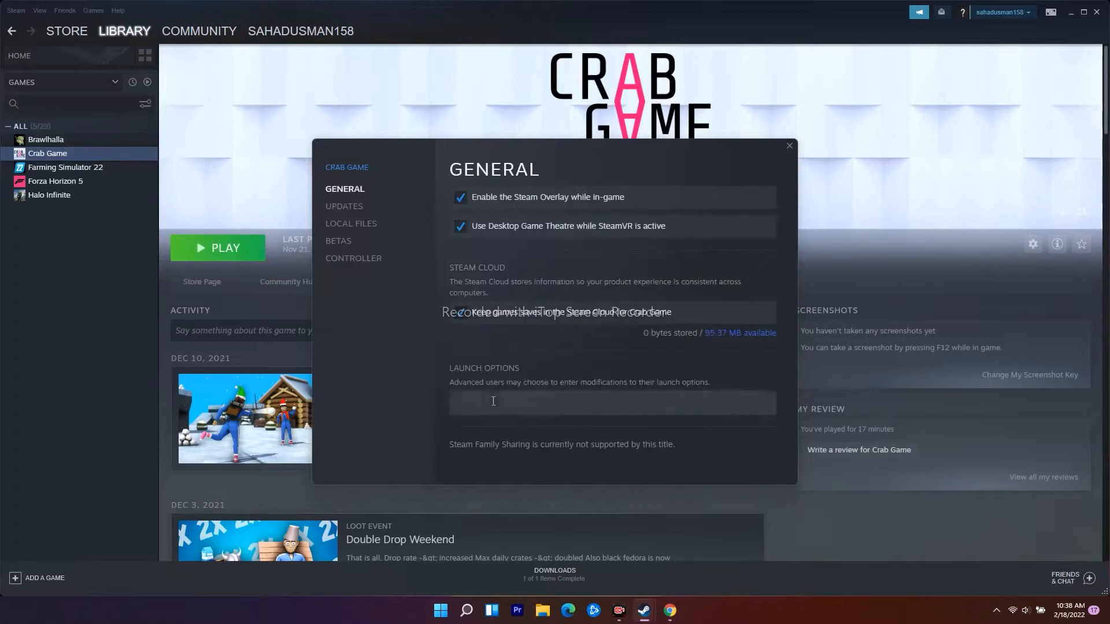
click(501, 402)
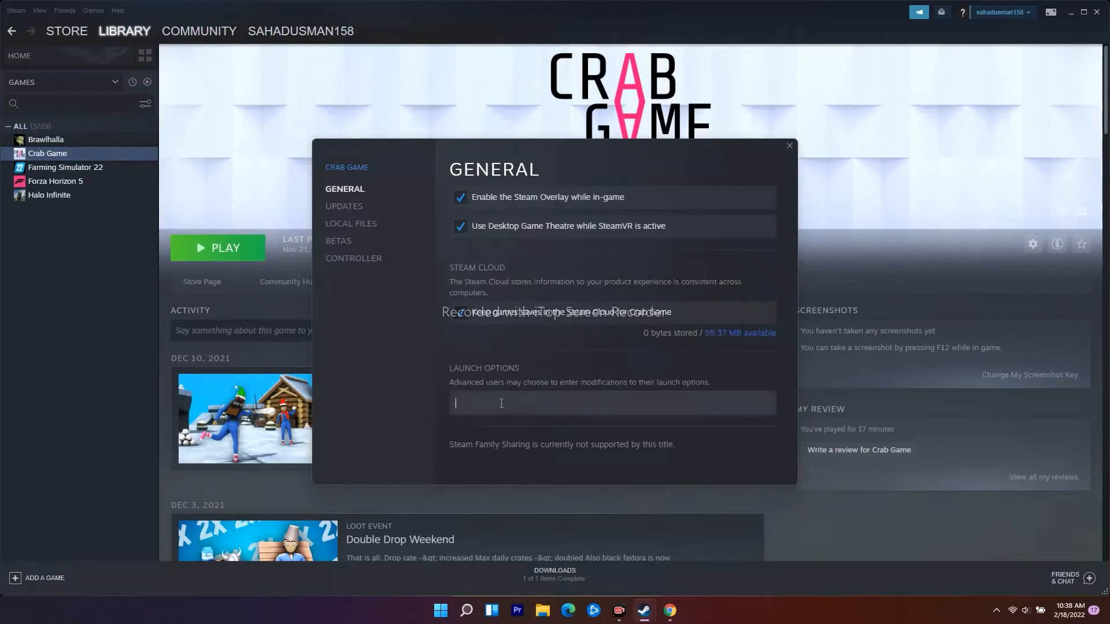
text(-f)
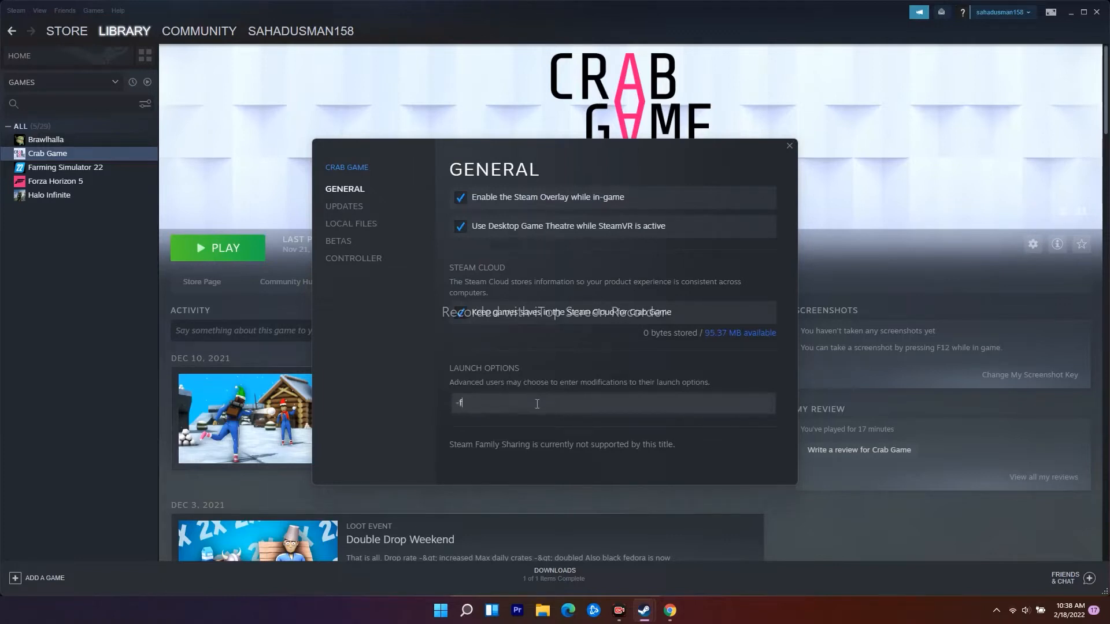
text(ull)
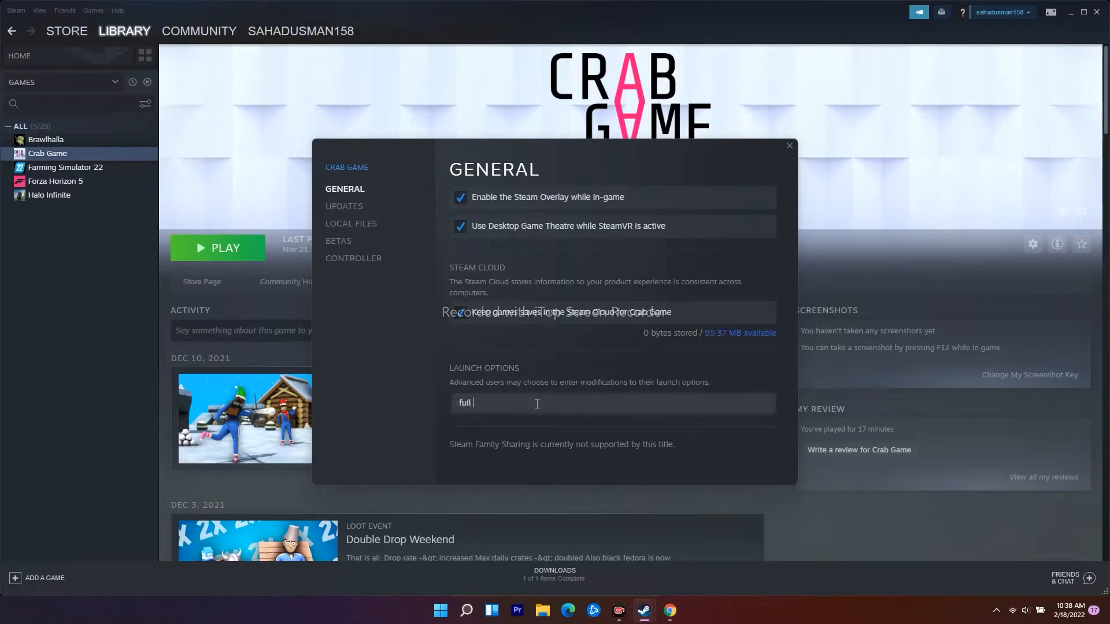
text(screen)
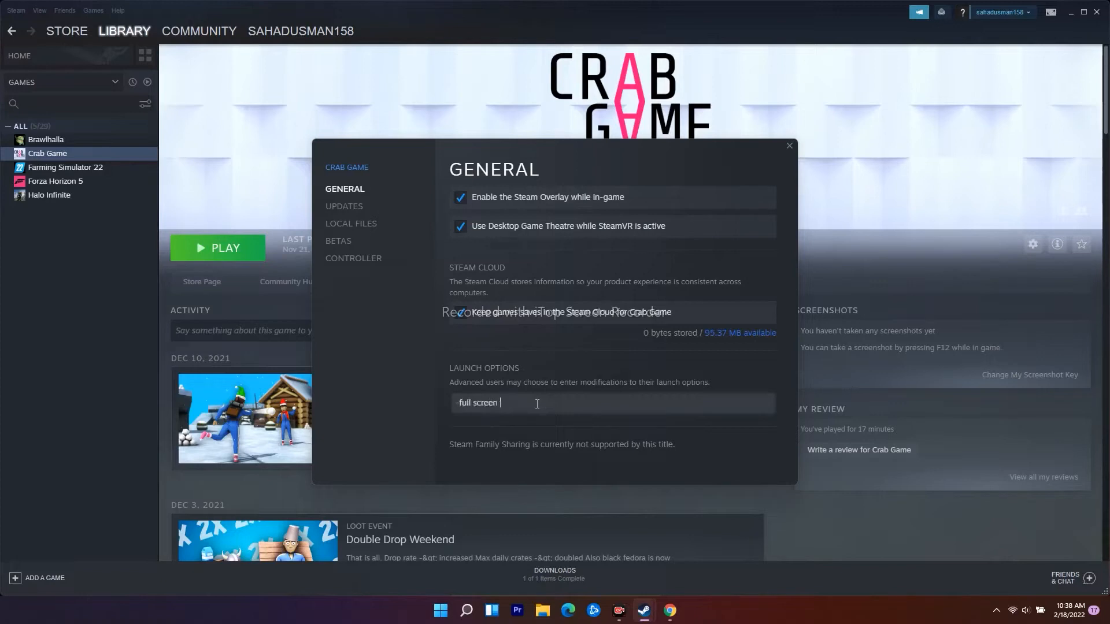
mouse_move(363, 227)
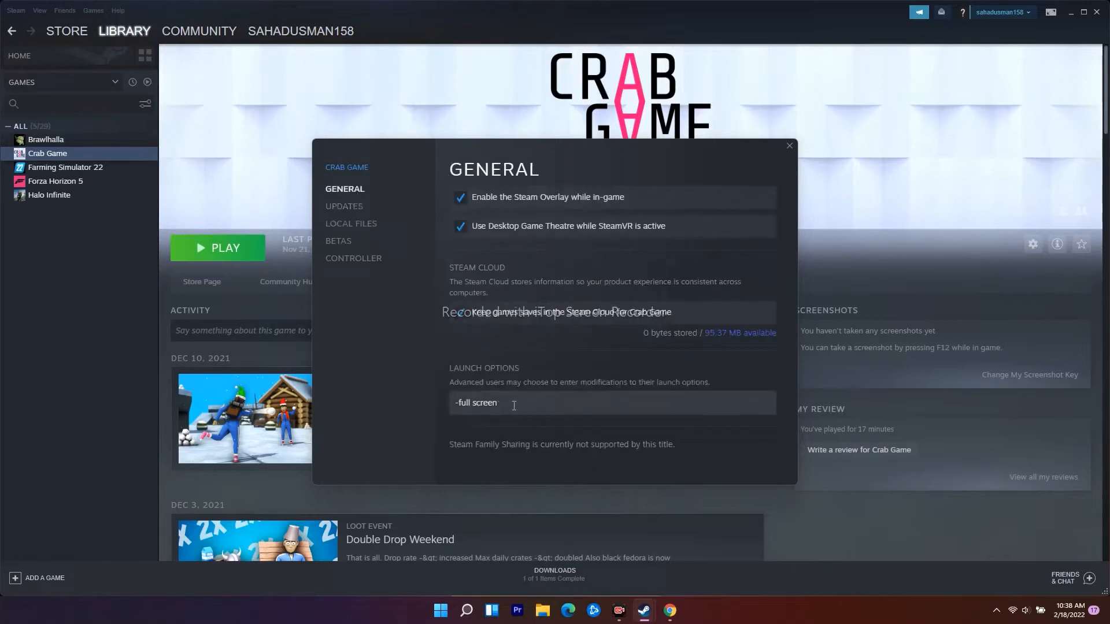
click(788, 145)
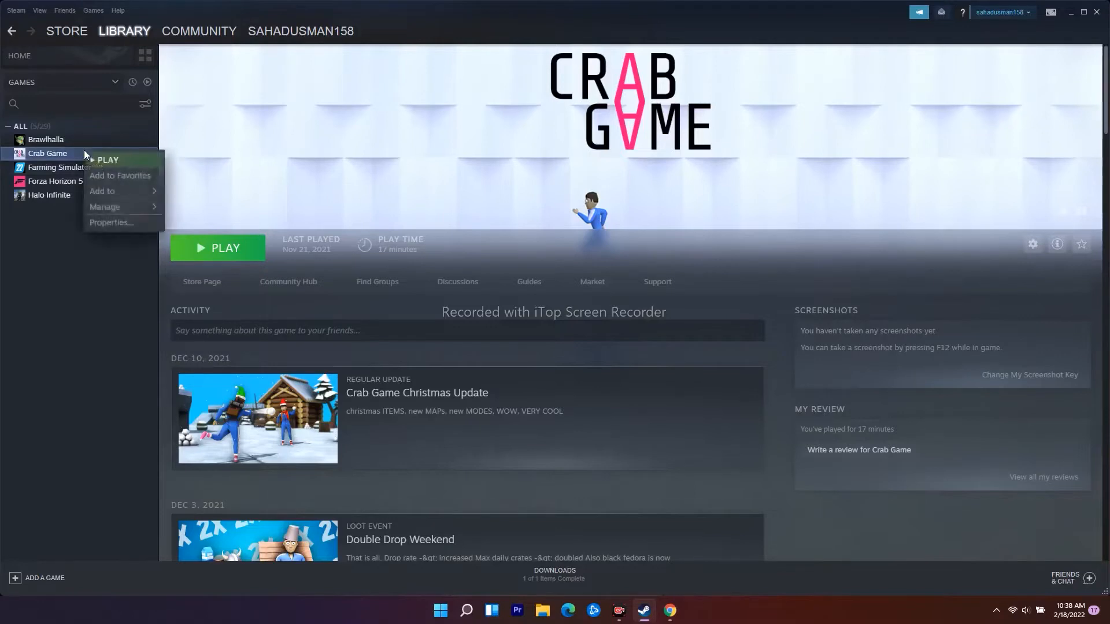
Browse to Crab Game's installed files folder from Properties > Local Files.
click(111, 222)
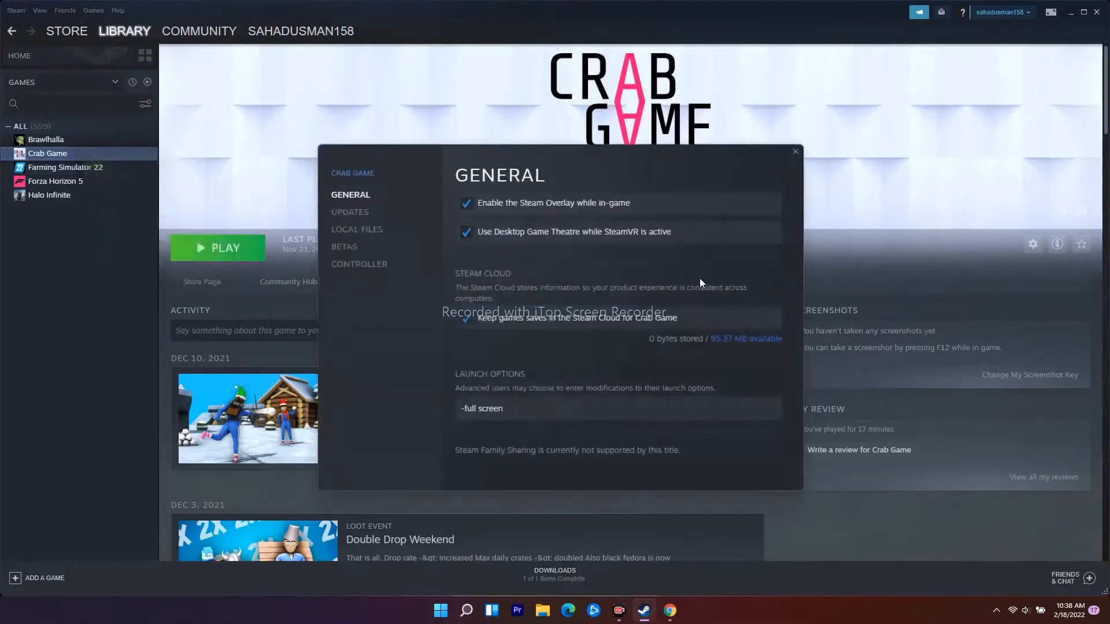
mouse_move(379, 229)
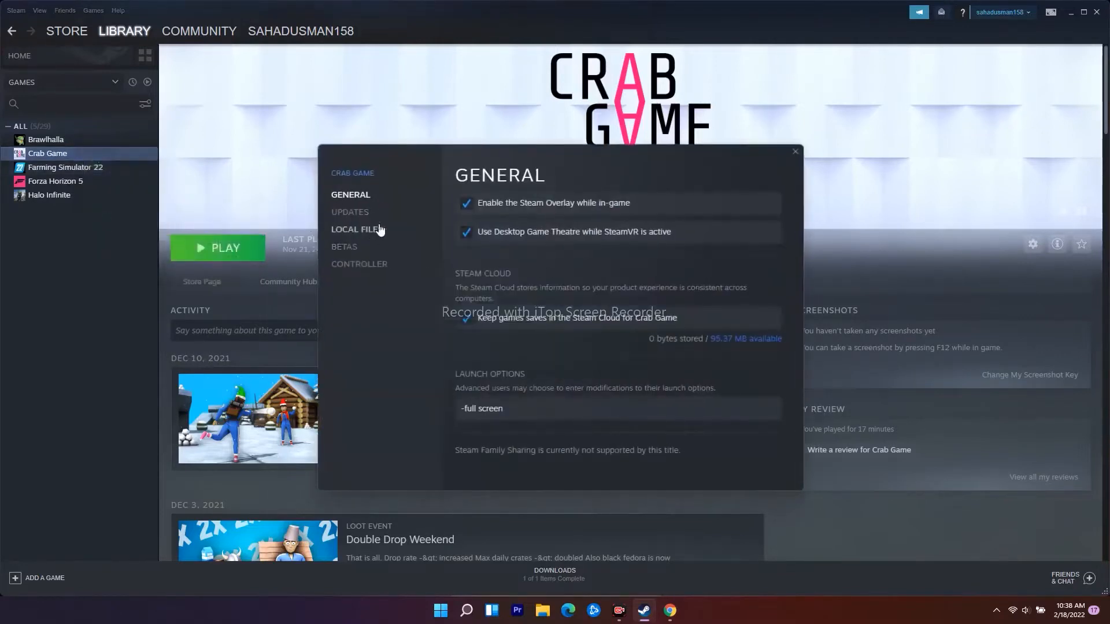
click(357, 229)
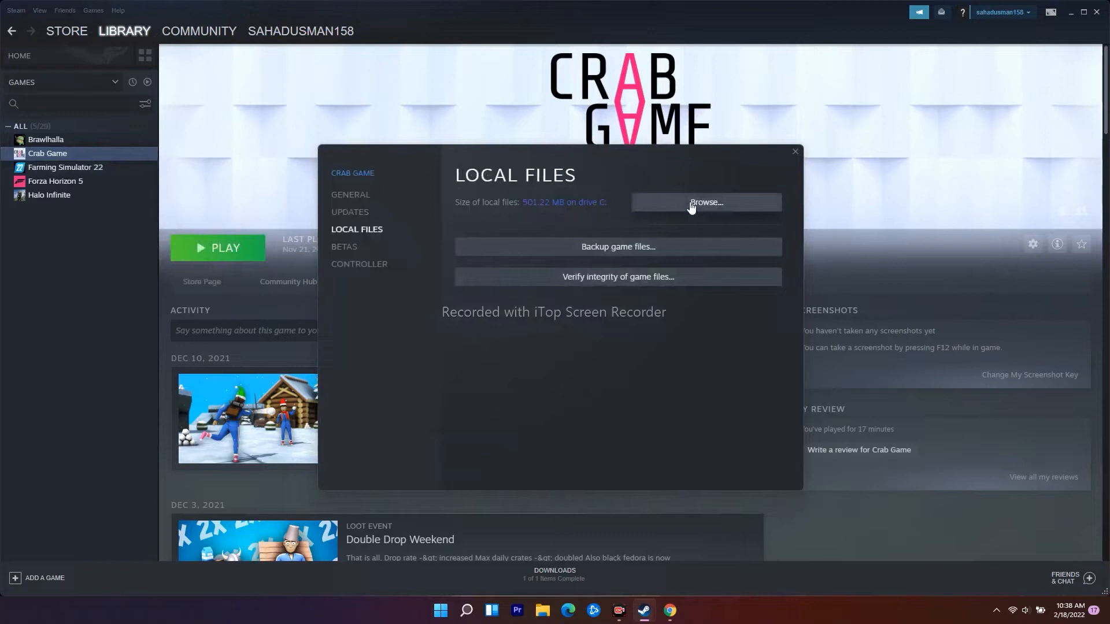
click(705, 202)
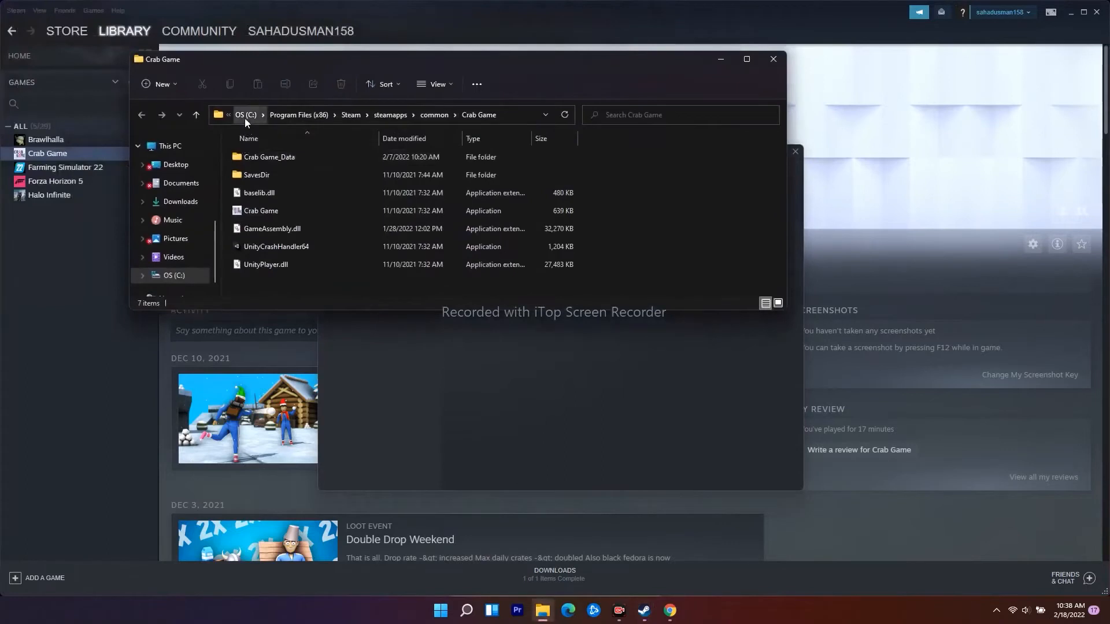
mouse_move(351, 114)
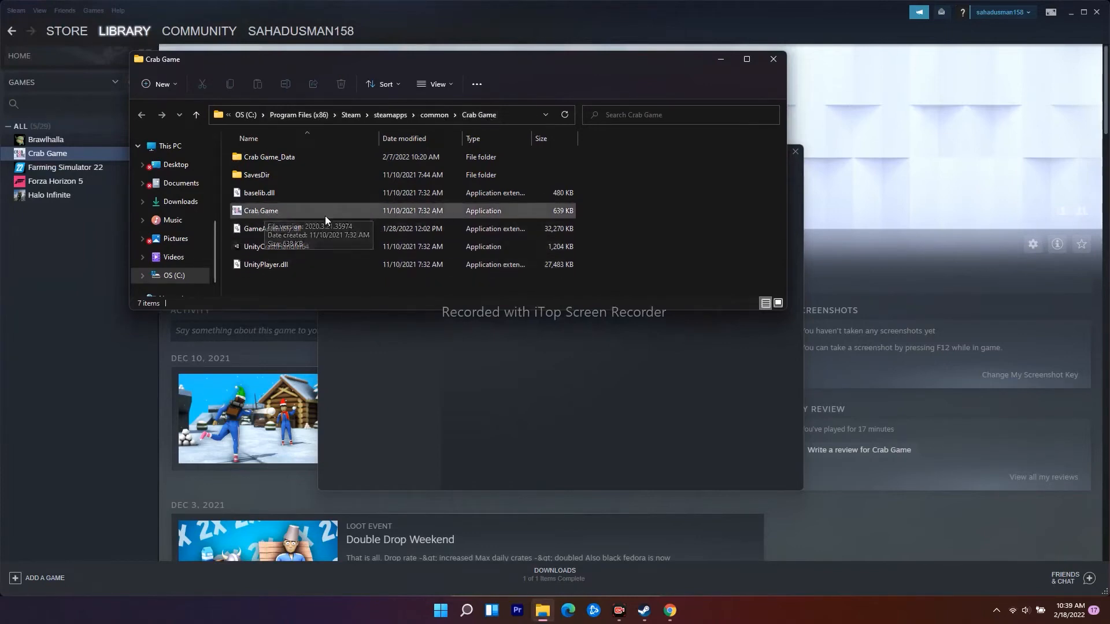
mouse_move(288, 191)
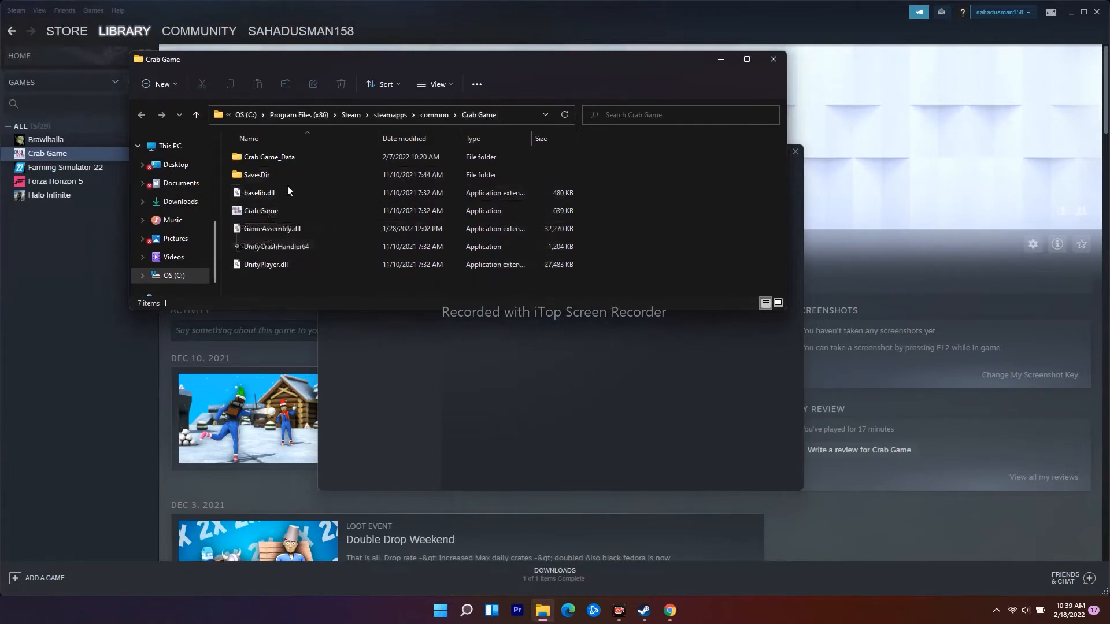
Peek inside Crab Game_Data, return to the install folder and select the Crab Game application.
click(270, 157)
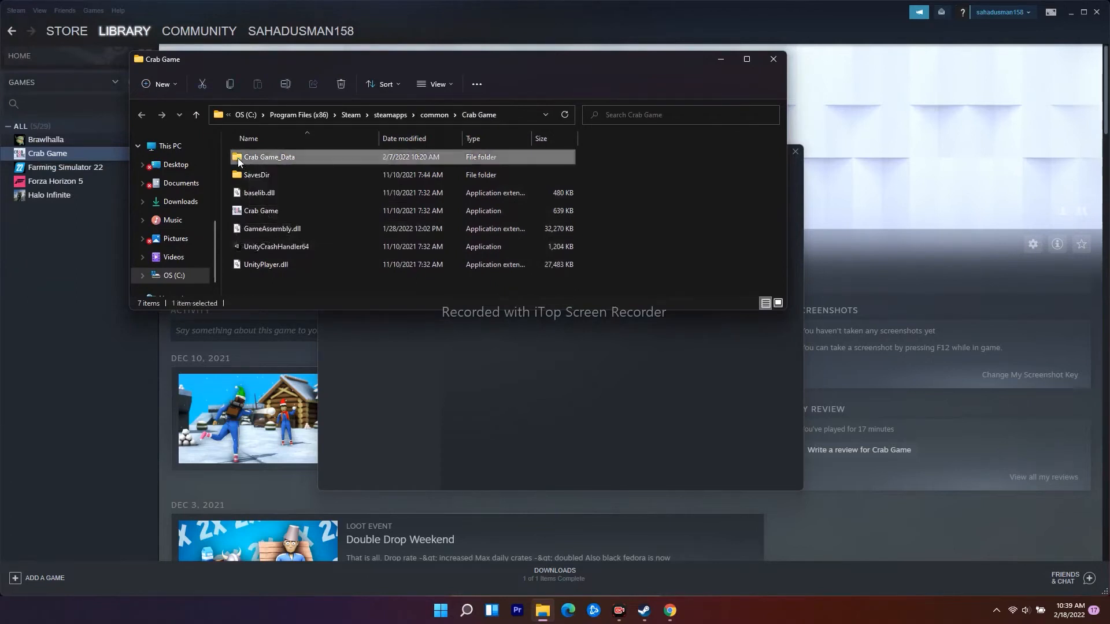
double_click(269, 156)
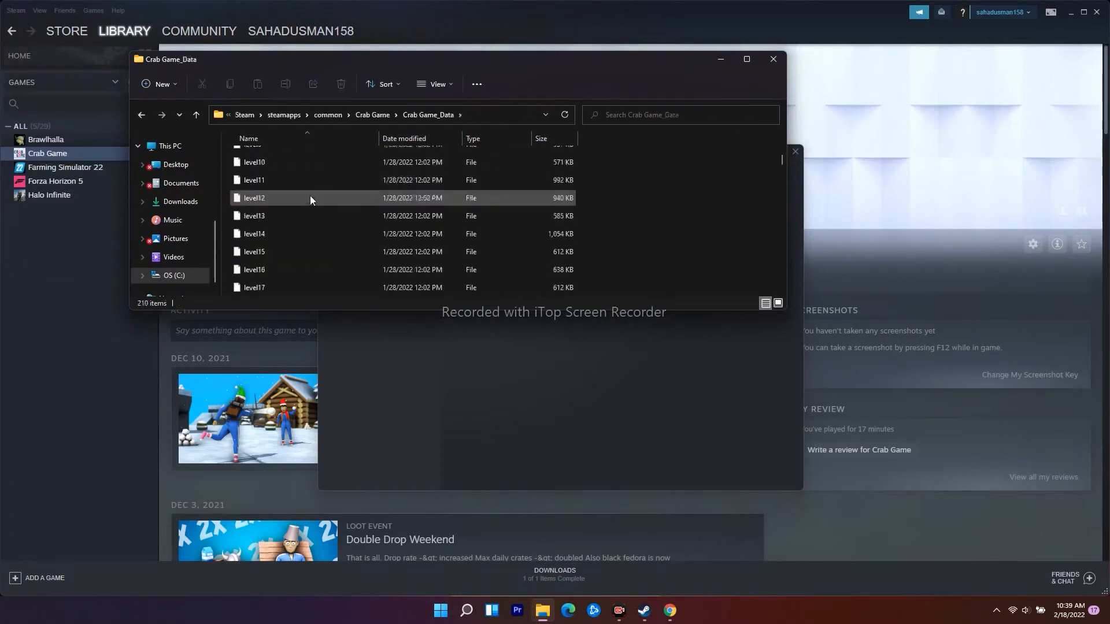
click(197, 115)
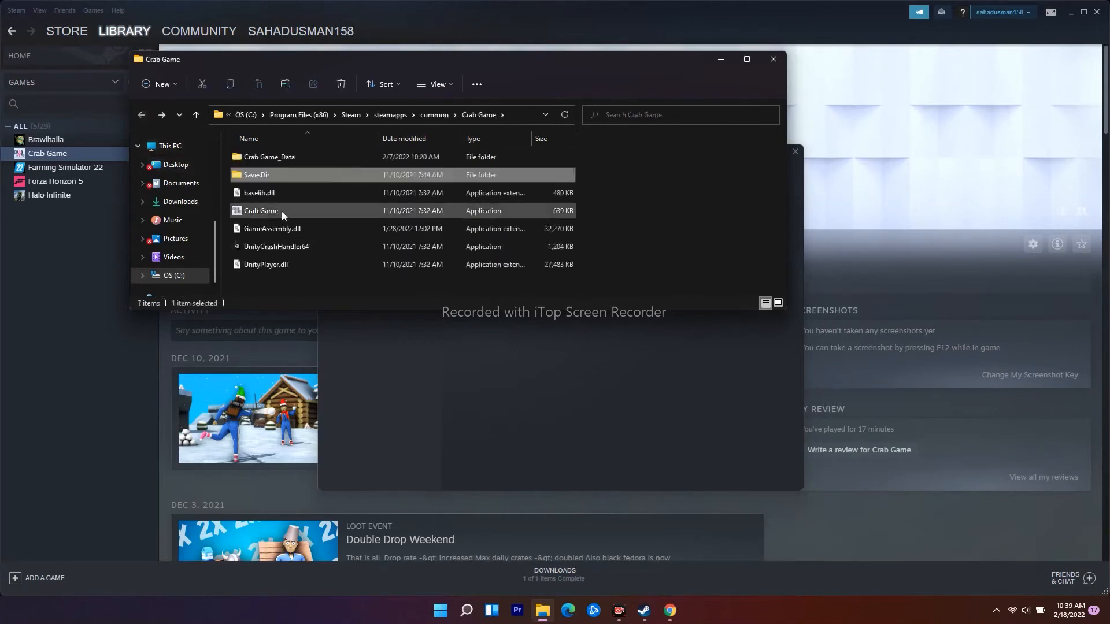
click(262, 211)
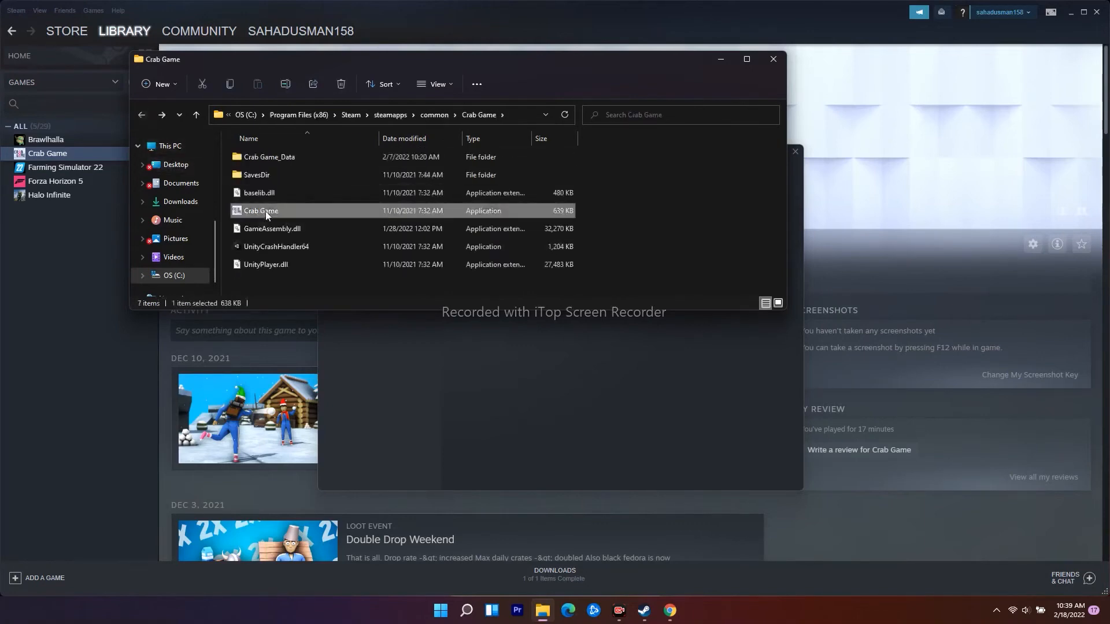
Disable fullscreen optimizations in Crab Game.exe's Compatibility properties and confirm.
right_click(261, 210)
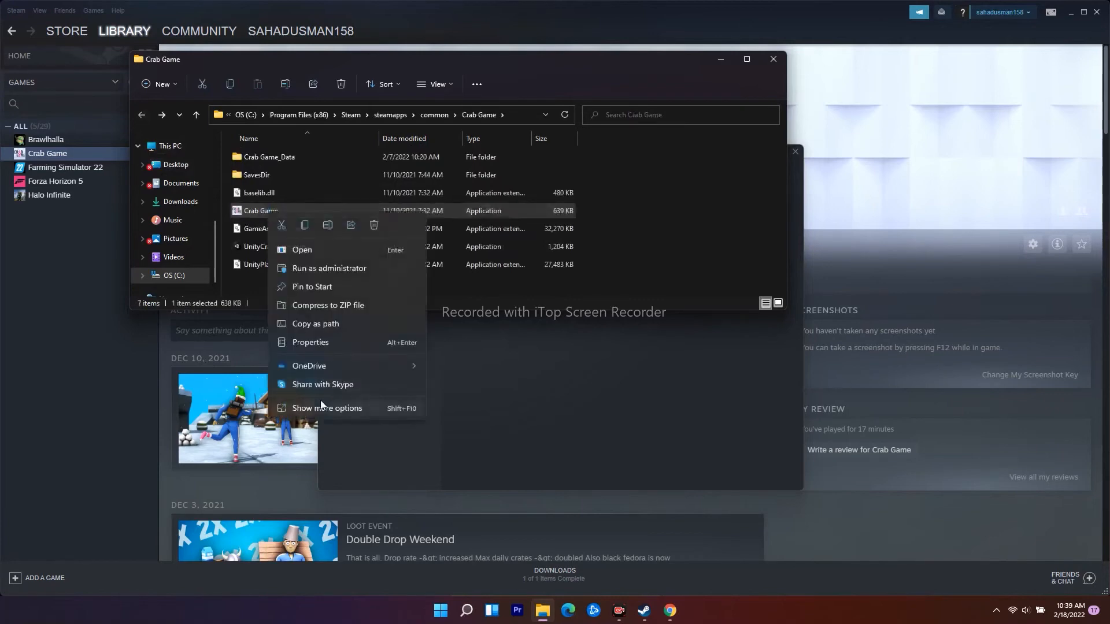
mouse_move(322, 345)
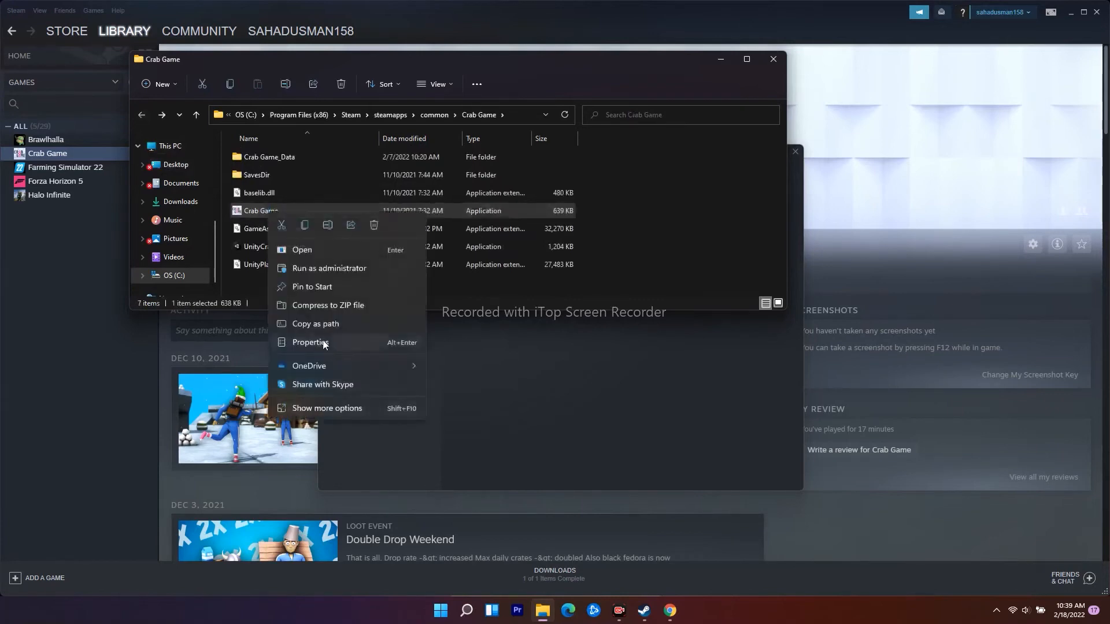
click(310, 346)
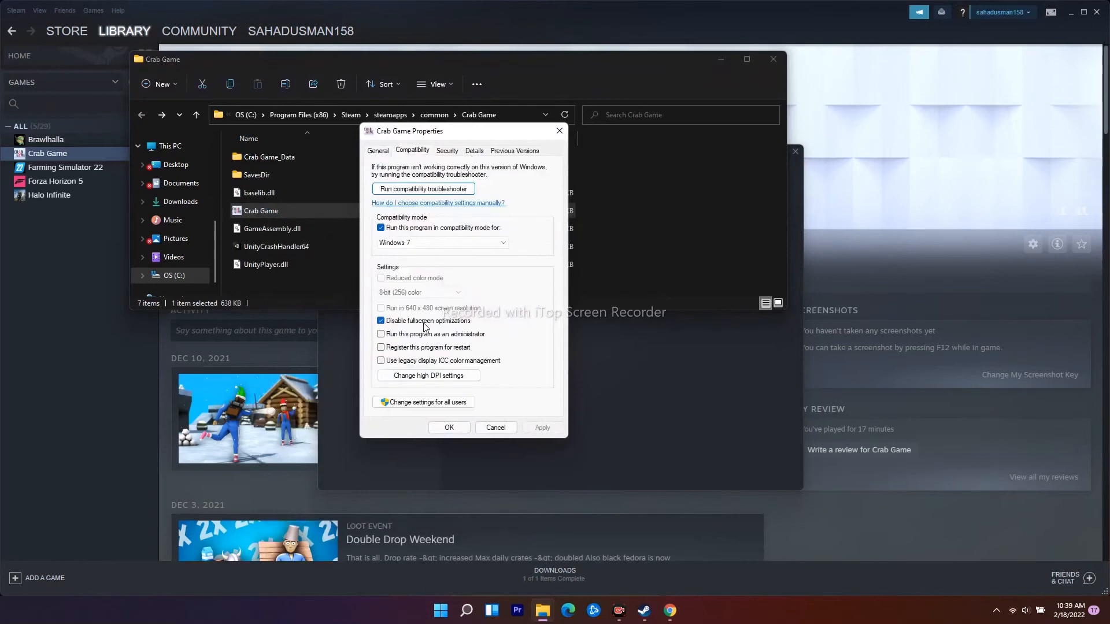
click(381, 320)
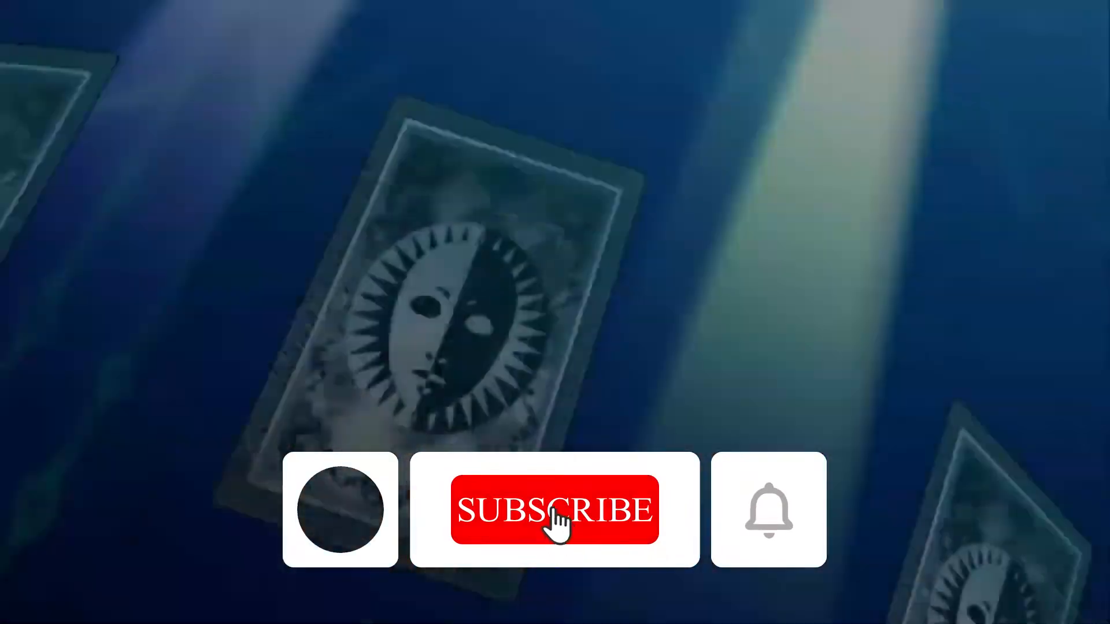
click(553, 509)
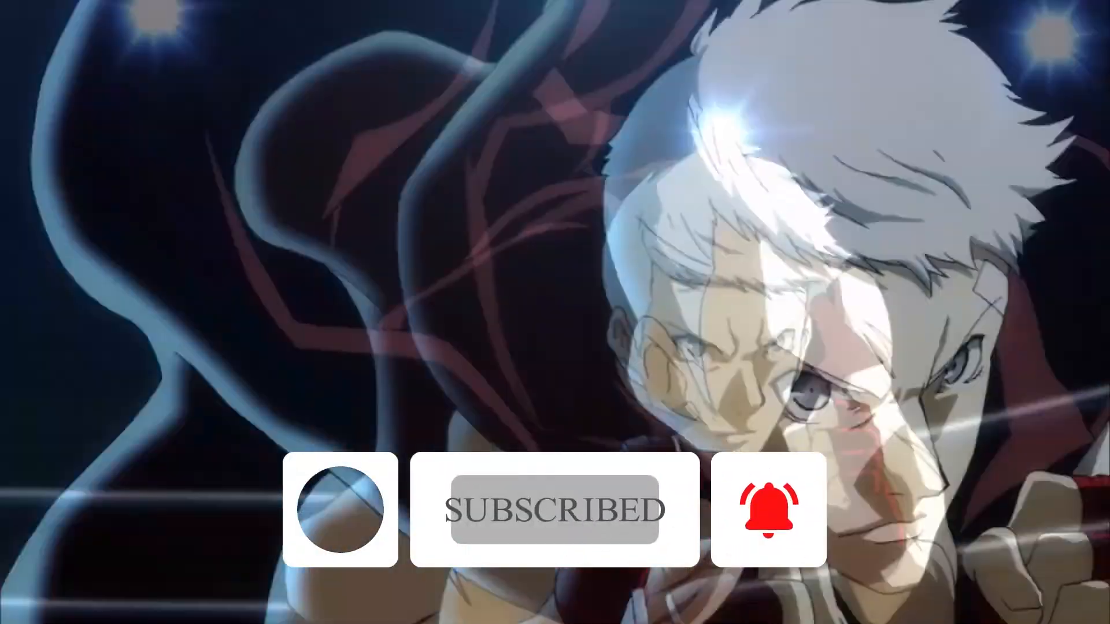